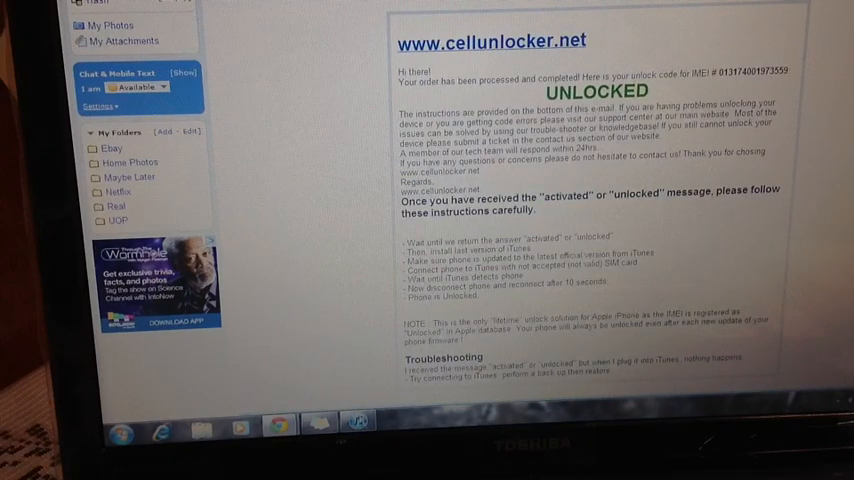
Leave the cellunlocker unlock email and show the iTunes music library's songs.
click(356, 430)
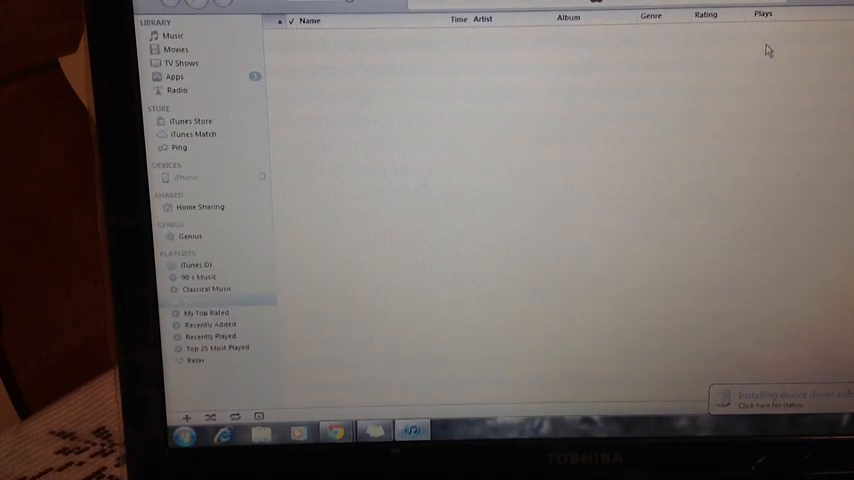
click(172, 36)
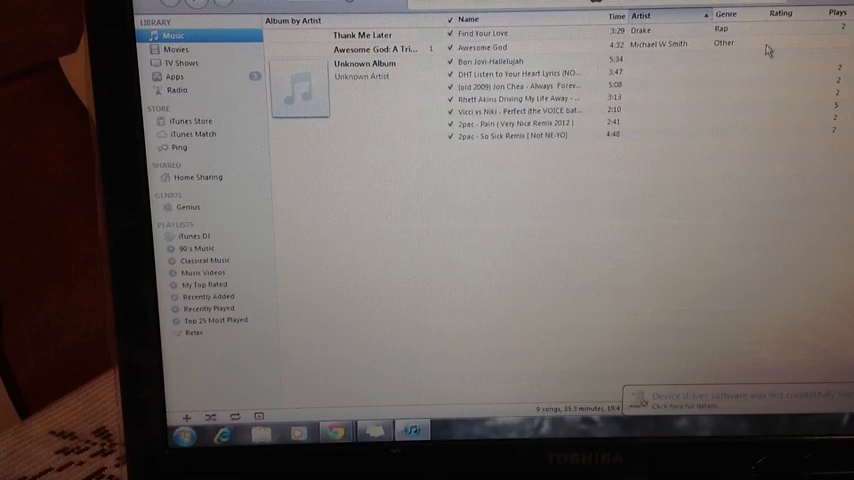